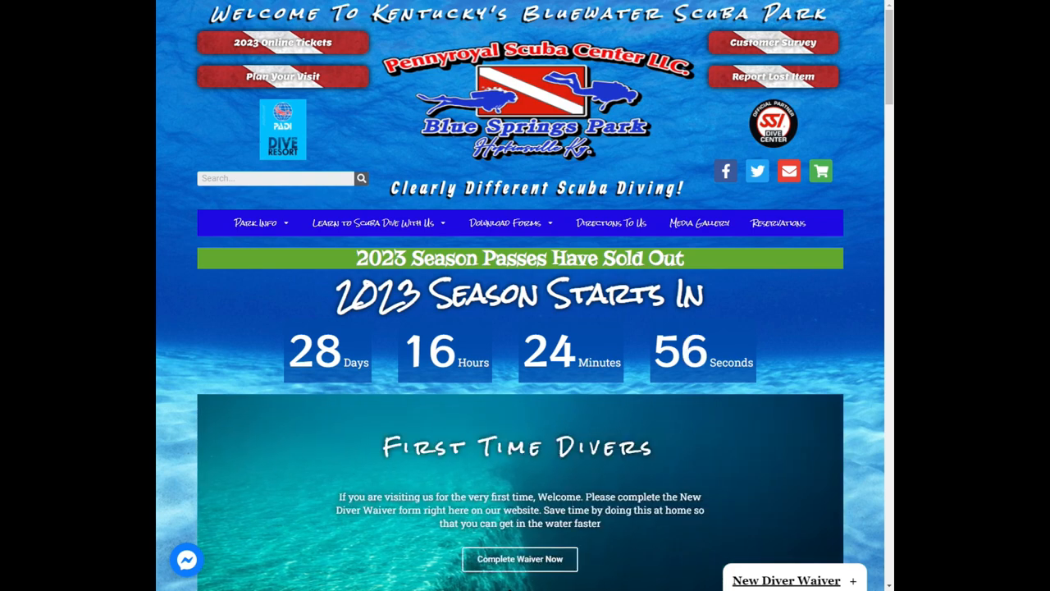
Start the New Diver Waiver via 'Complete Waiver Now' under First Time Divers
click(518, 558)
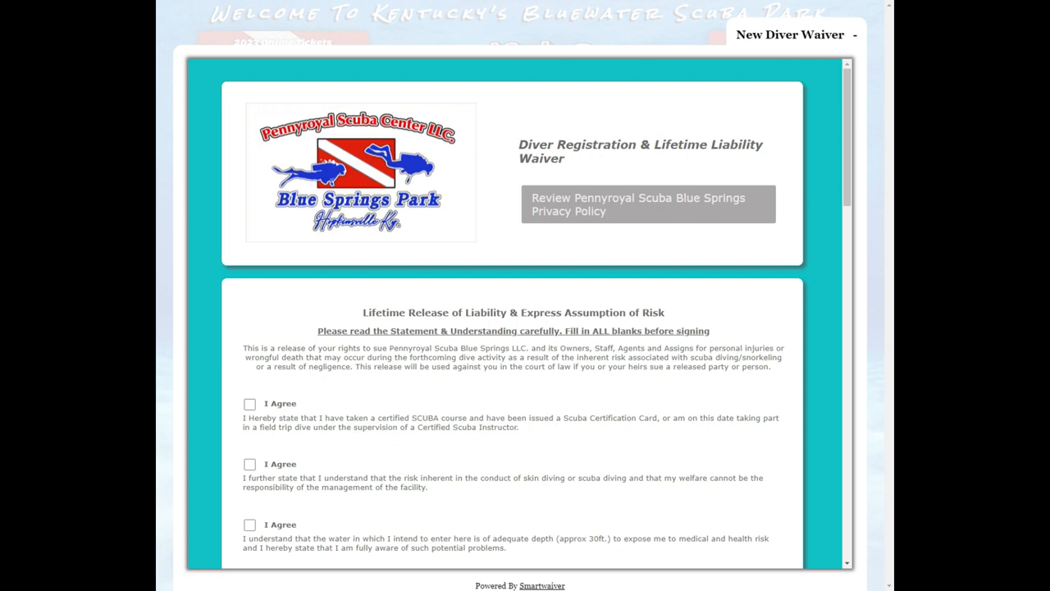
Scroll through the waiver agreements, COVID-19 addendum and media release to the participant selection
scroll(down, 3)
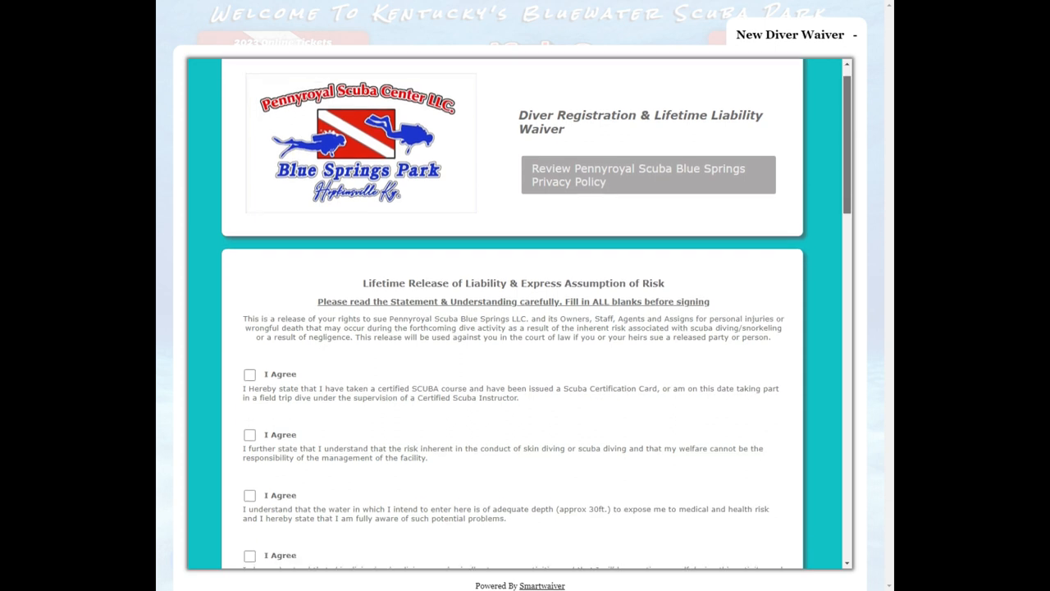
scroll(down, 3)
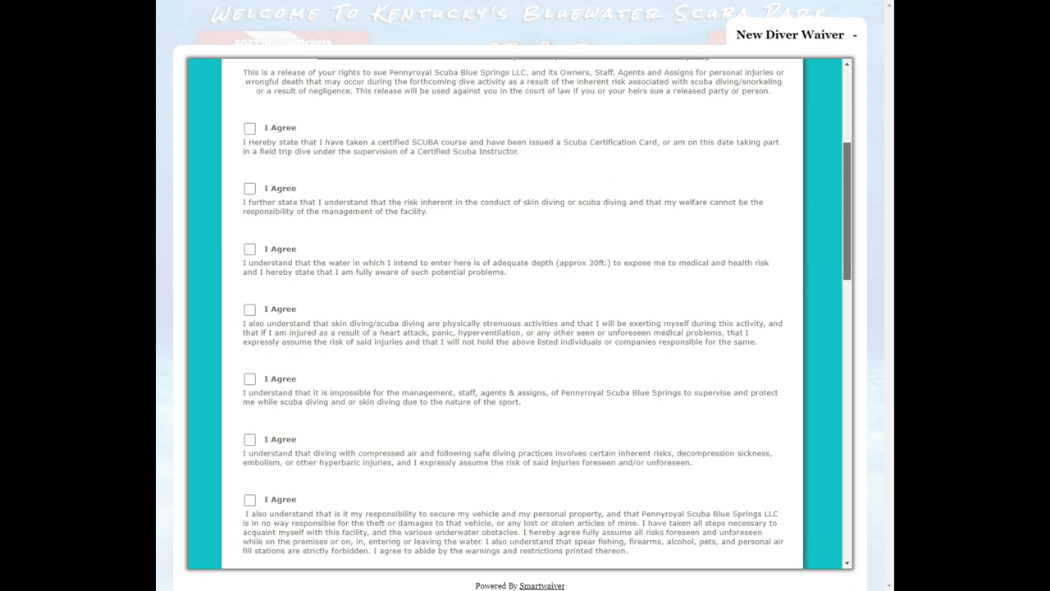
scroll(up, 3)
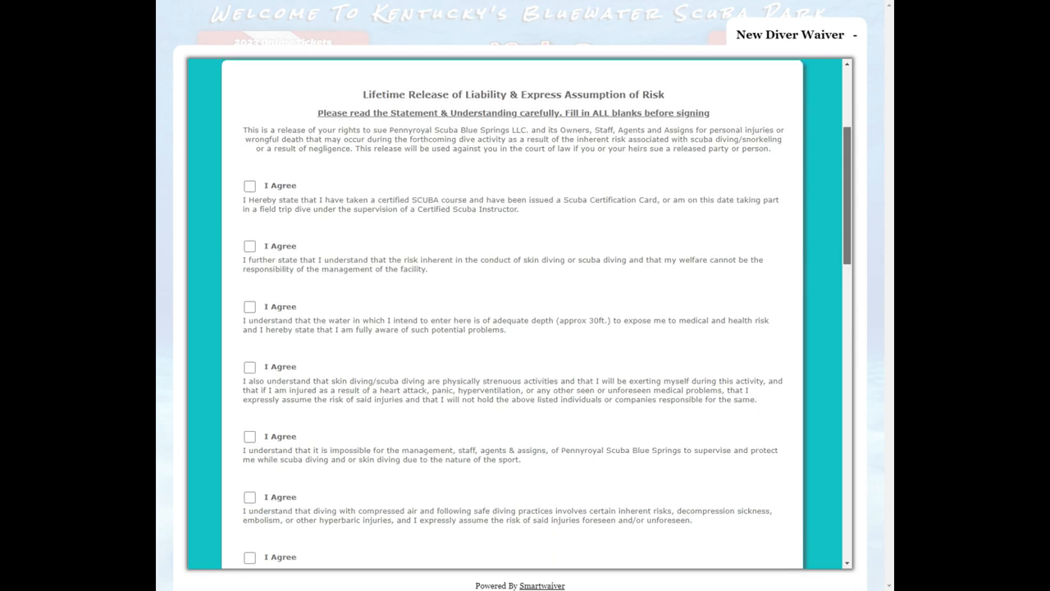
scroll(down, 3)
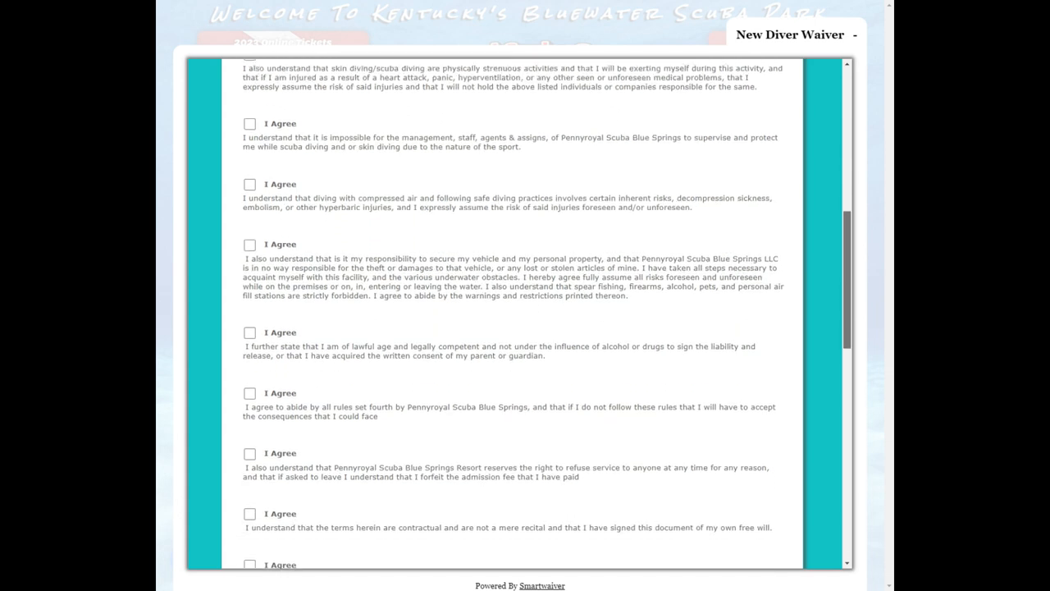
scroll(down, 3)
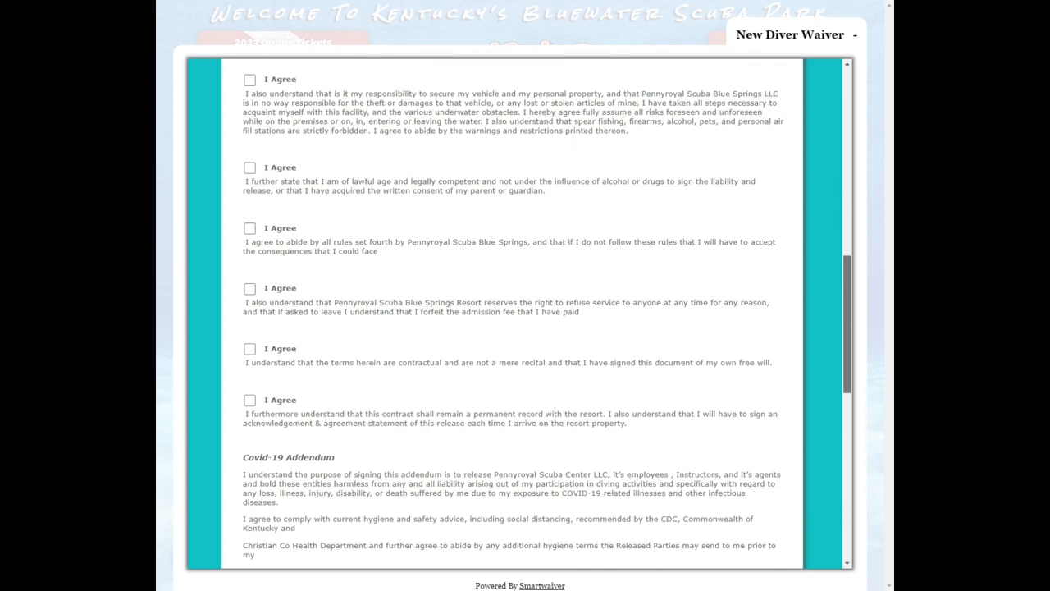
scroll(down, 3)
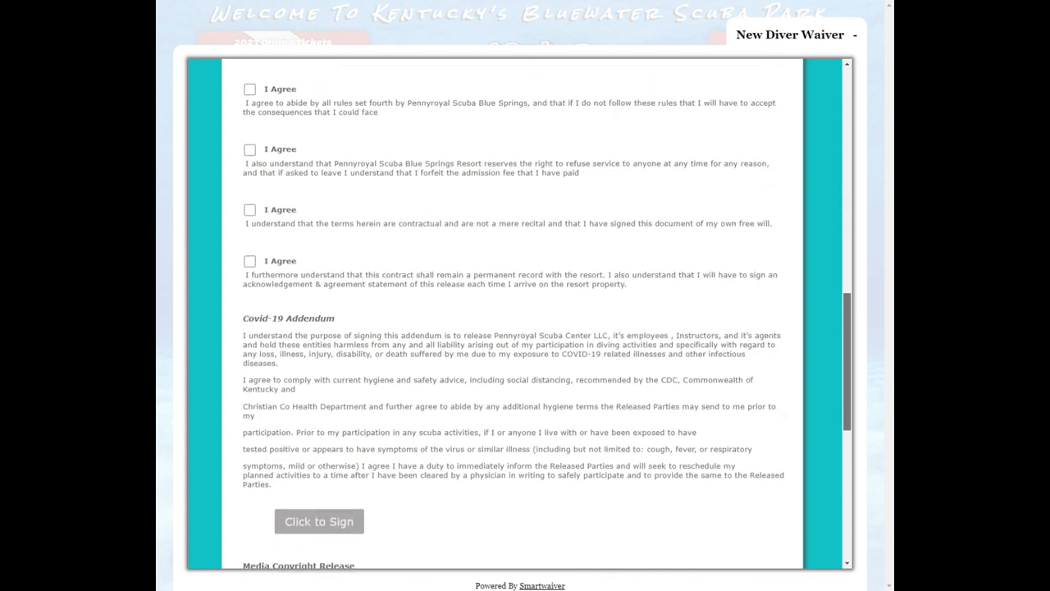
scroll(down, 3)
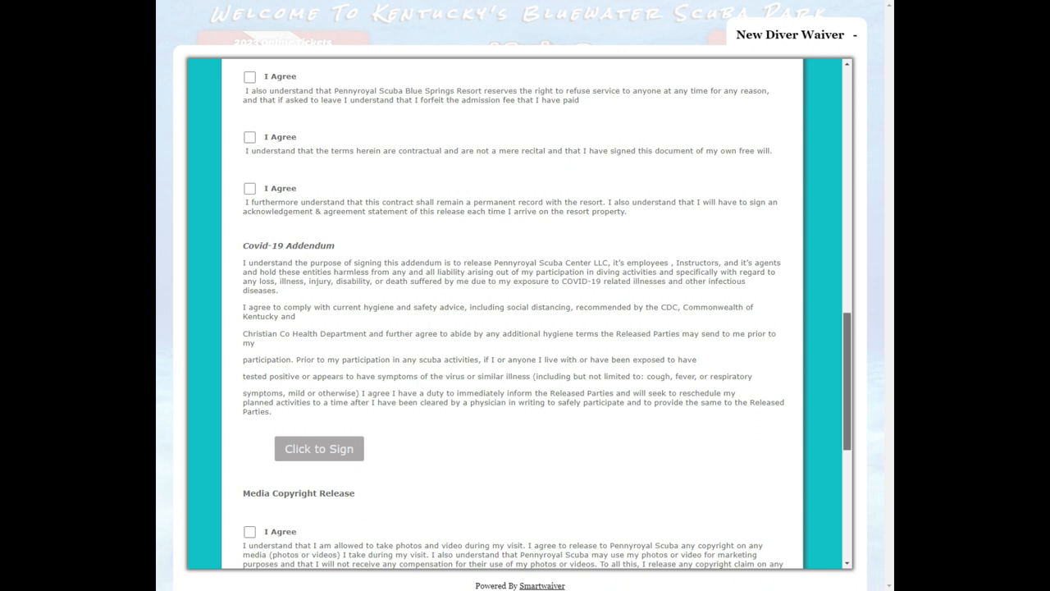
scroll(down, 3)
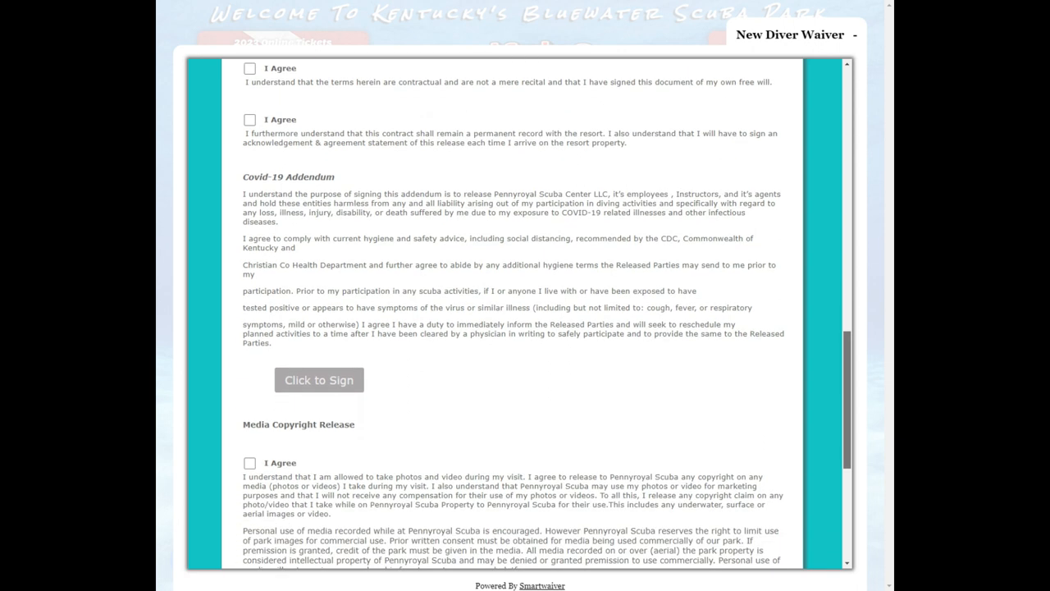
scroll(down, 3)
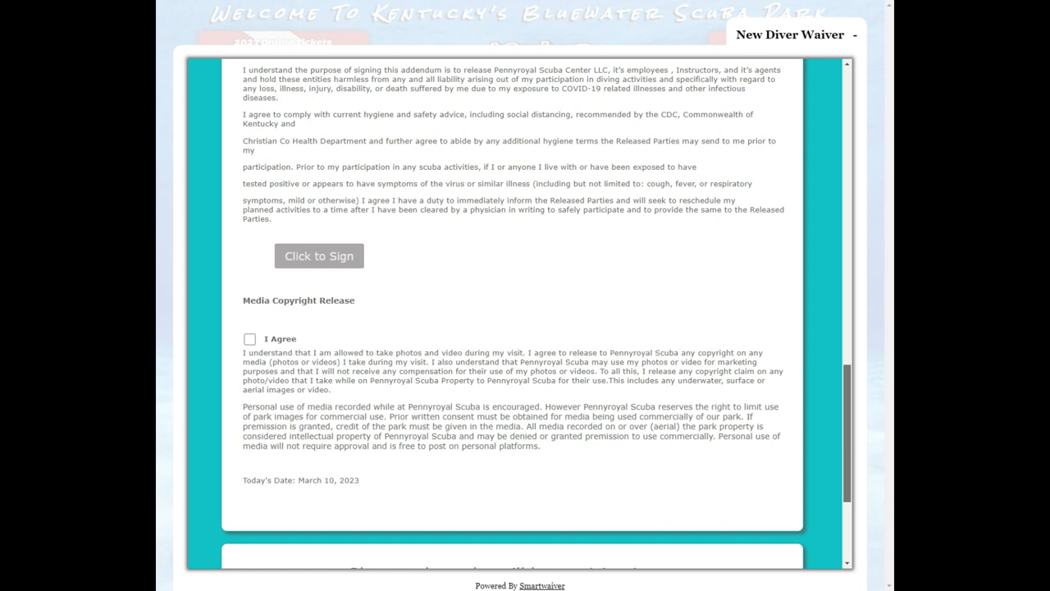
scroll(down, 3)
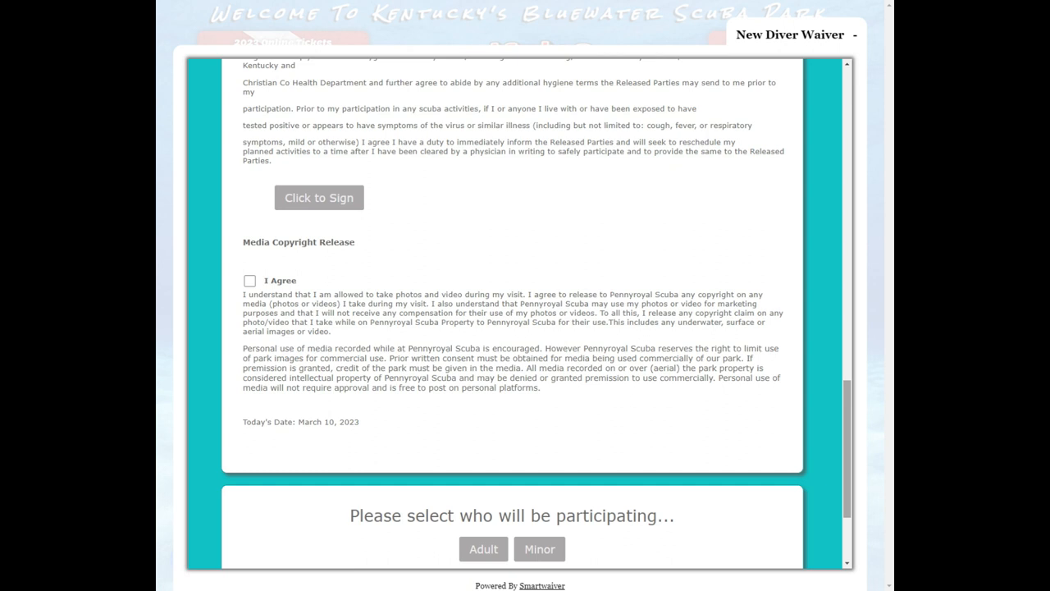
Choose Adult as the participant and continue to the diver details fields
scroll(down, 3)
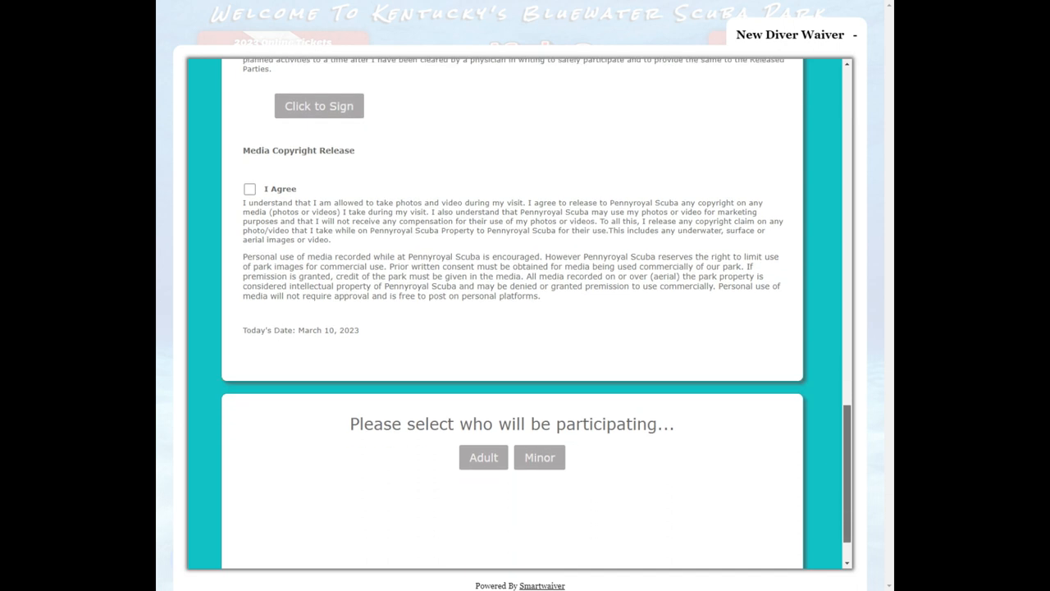
scroll(down, 3)
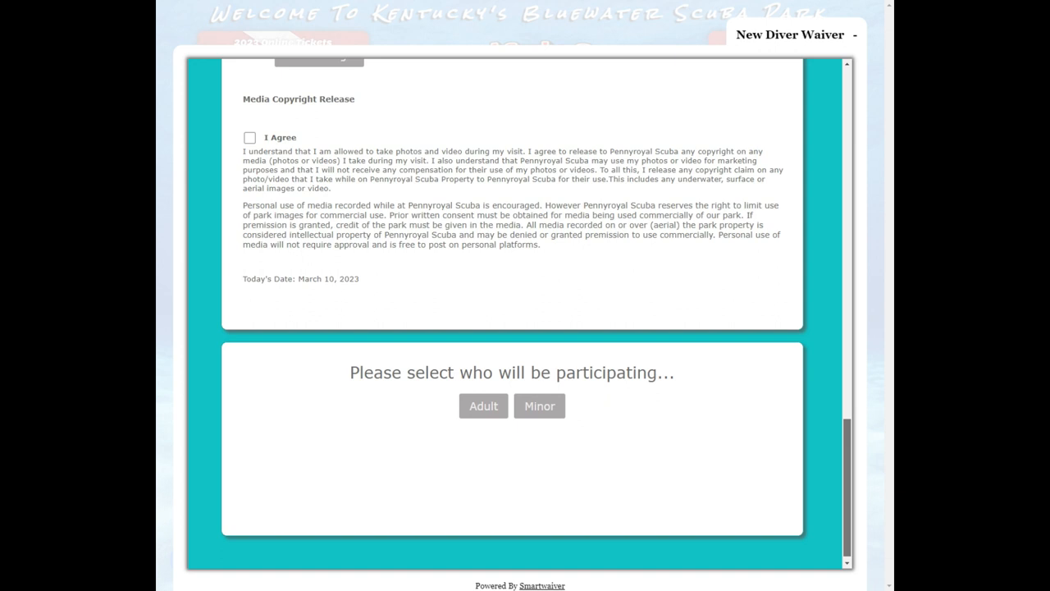
scroll(up, 3)
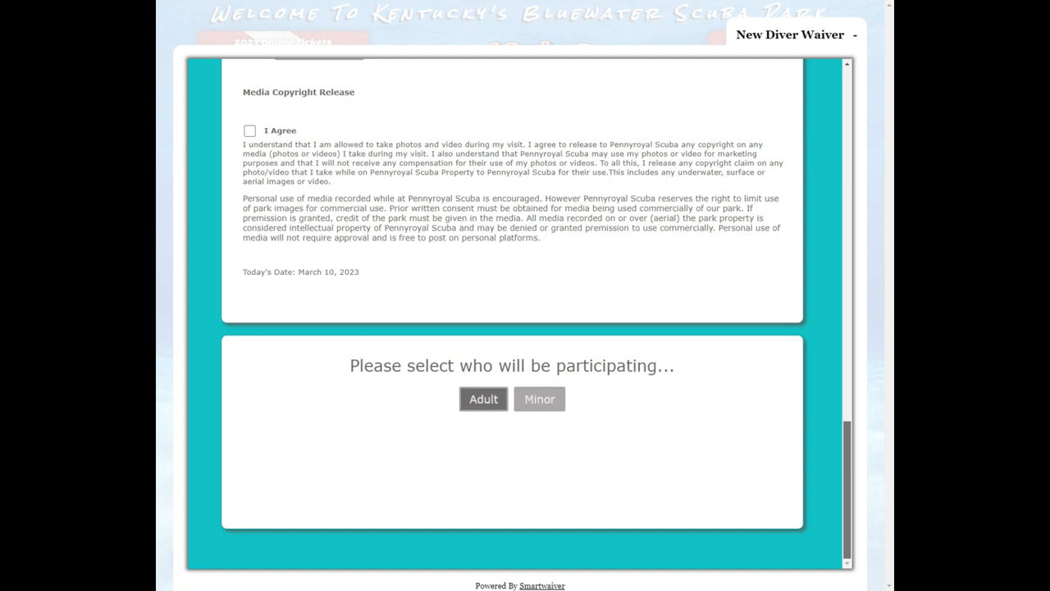
click(482, 399)
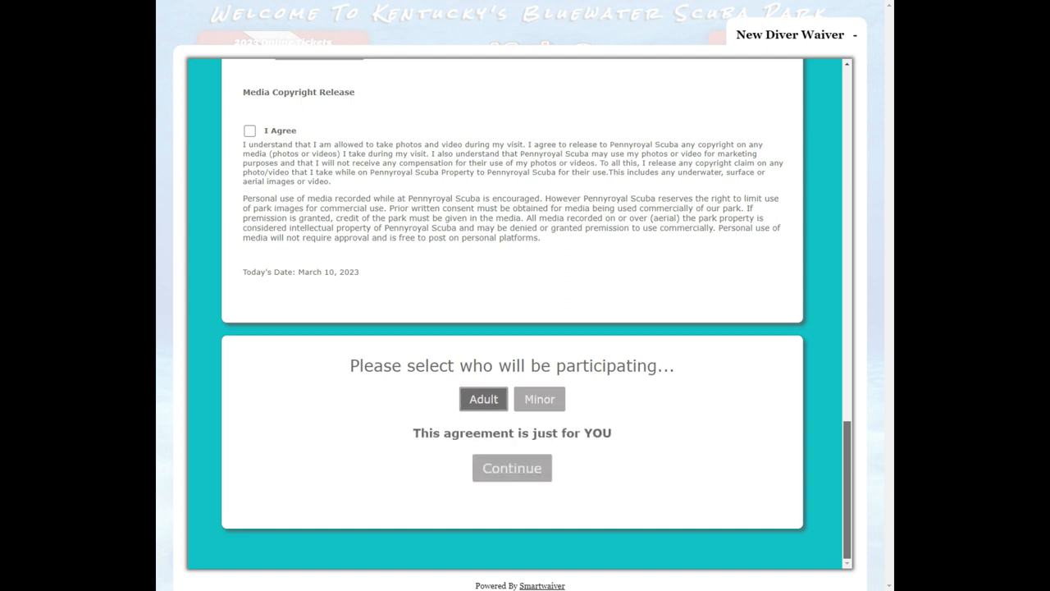
click(512, 468)
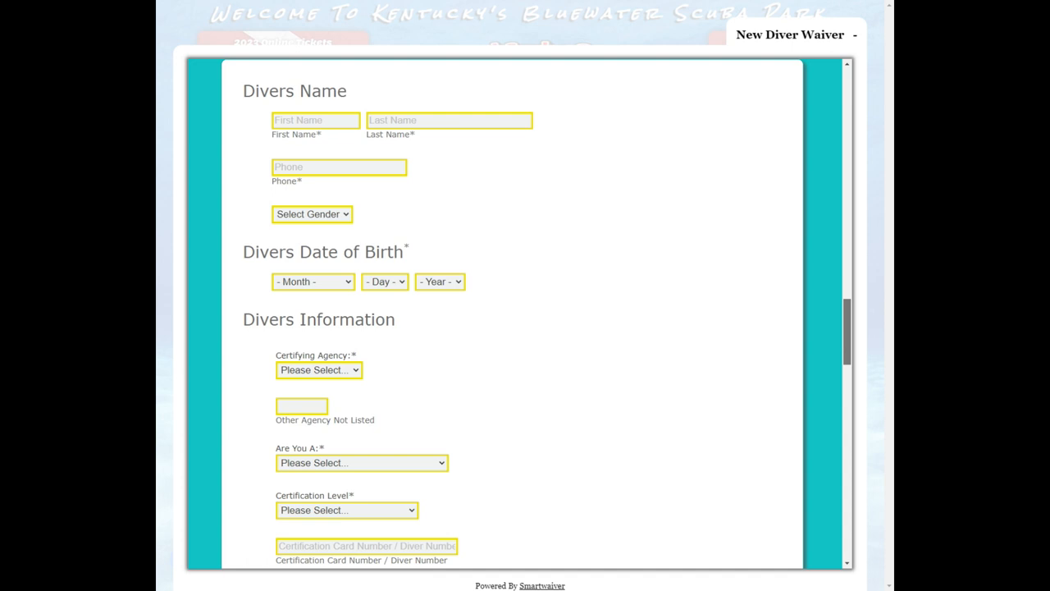
scroll(up, 3)
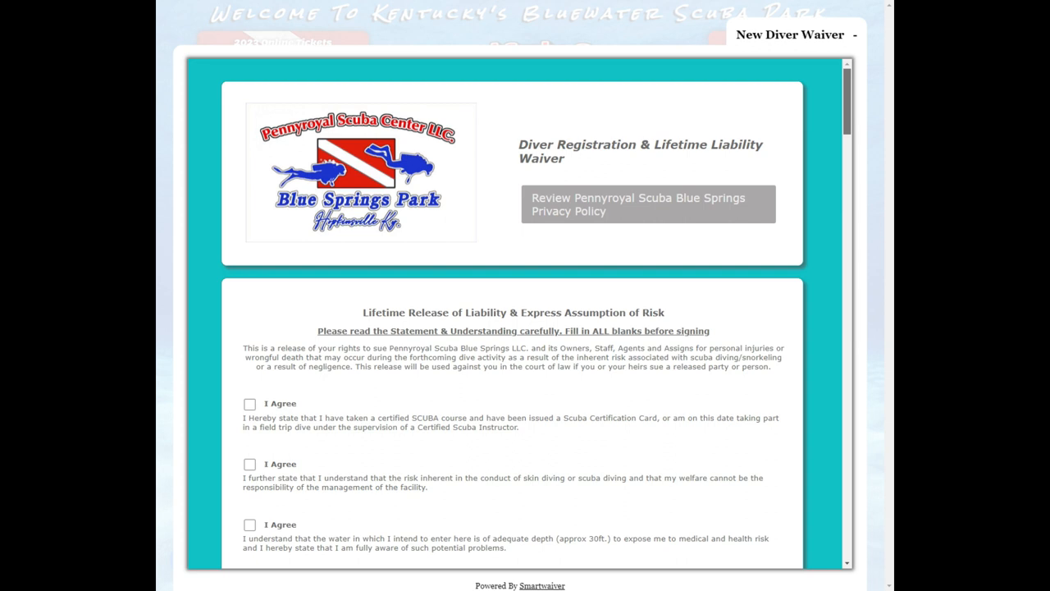
scroll(down, 3)
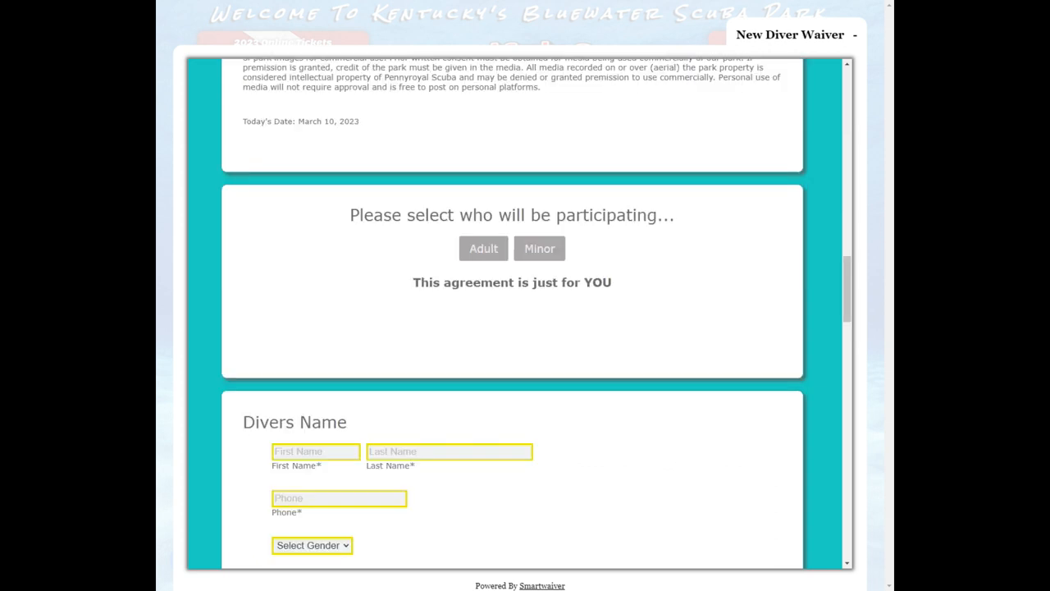
scroll(down, 3)
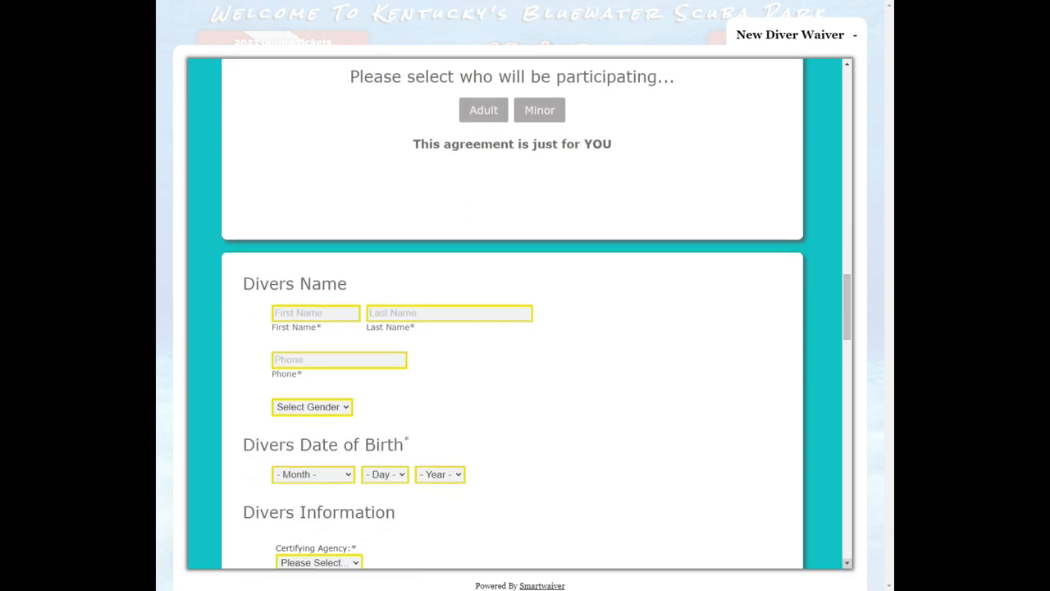
scroll(down, 3)
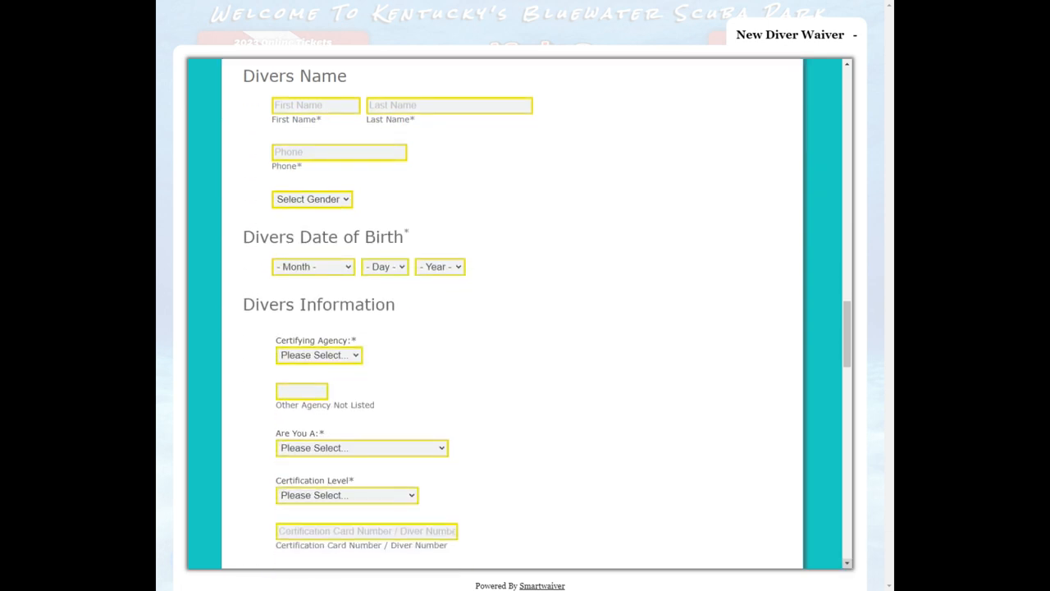
scroll(down, 3)
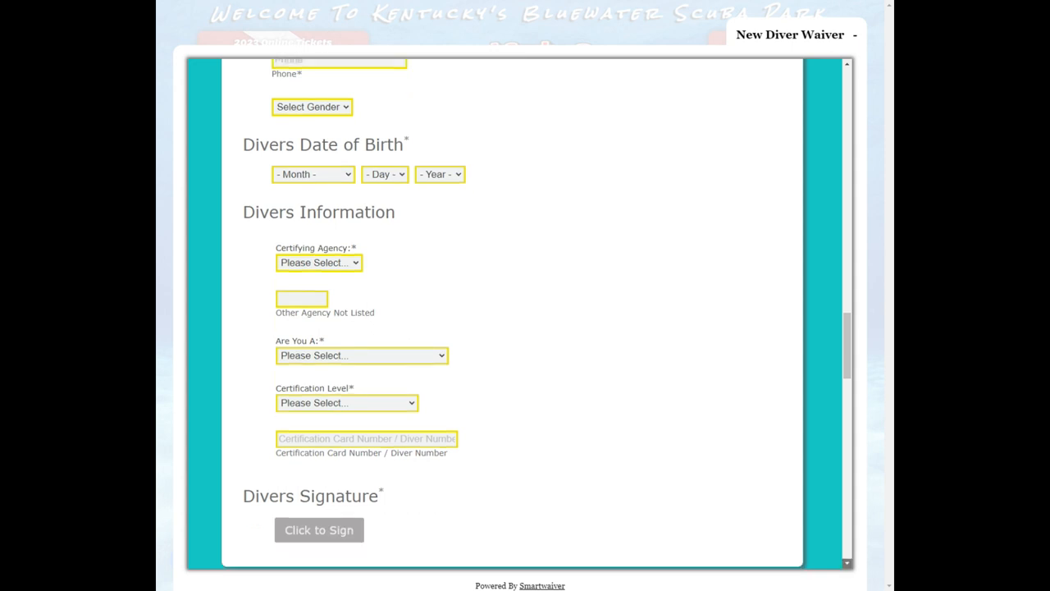
scroll(down, 3)
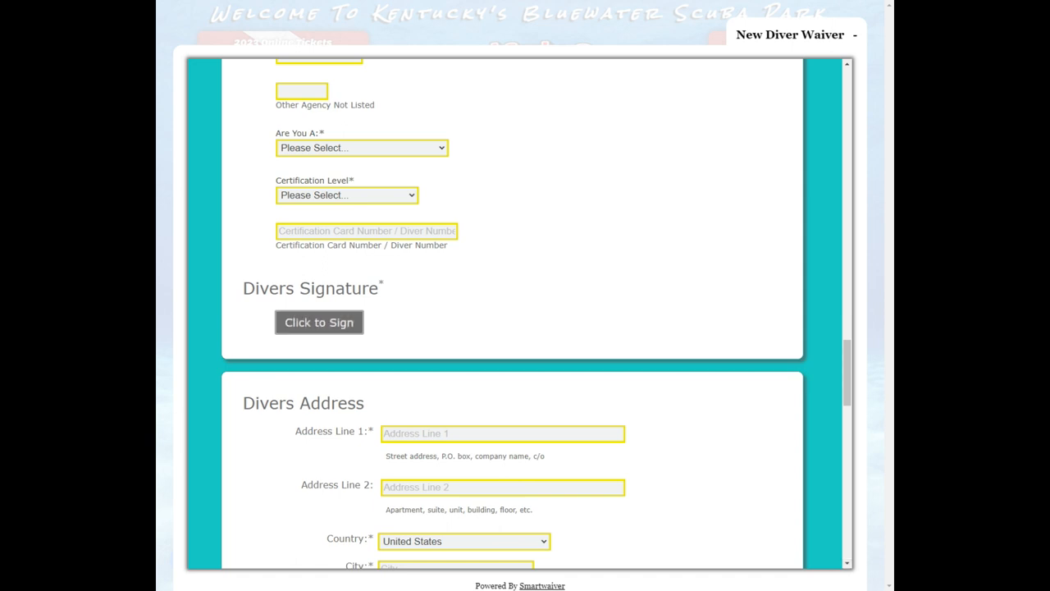
Draw a handwritten diver signature on the signing pad and close it
click(318, 322)
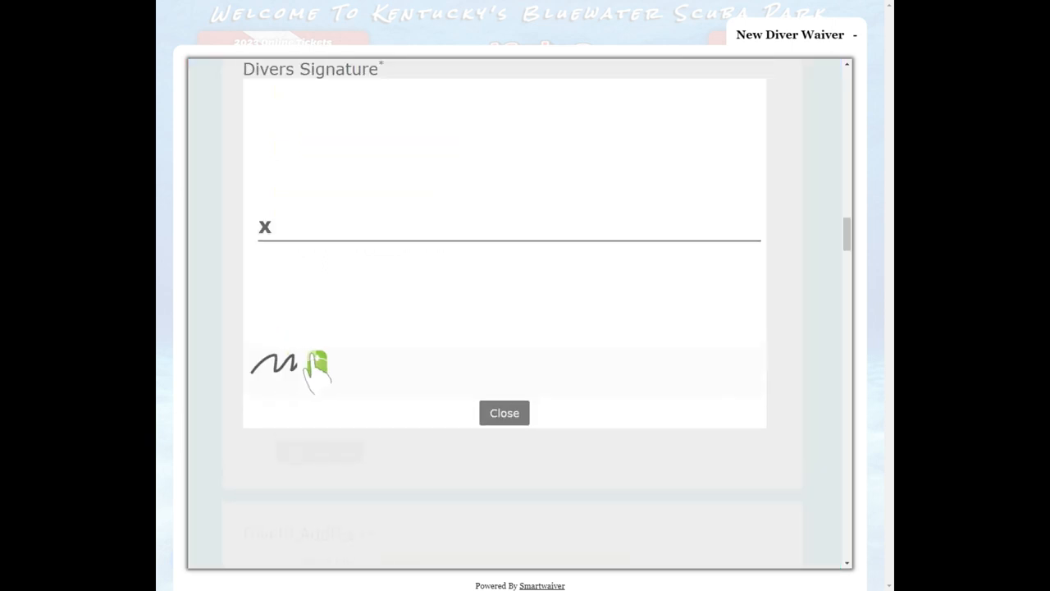
drag(296, 364, 361, 364)
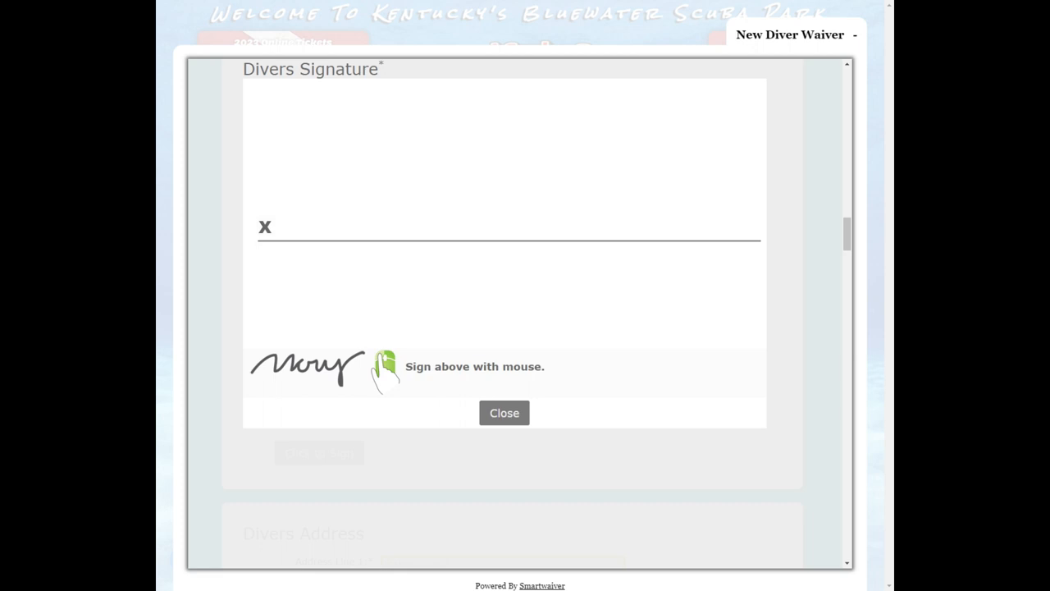
click(504, 414)
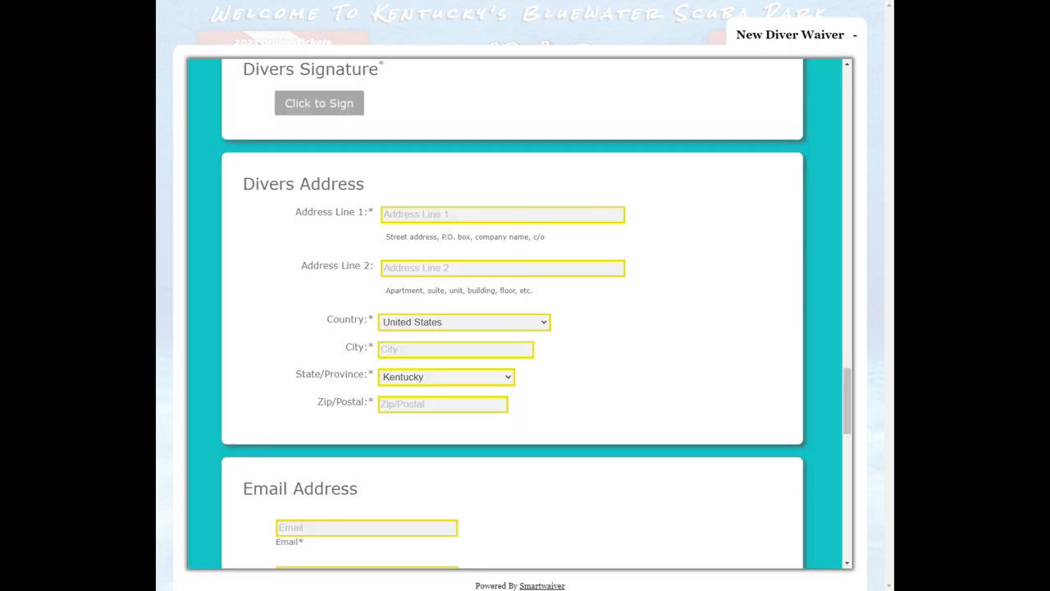
scroll(down, 3)
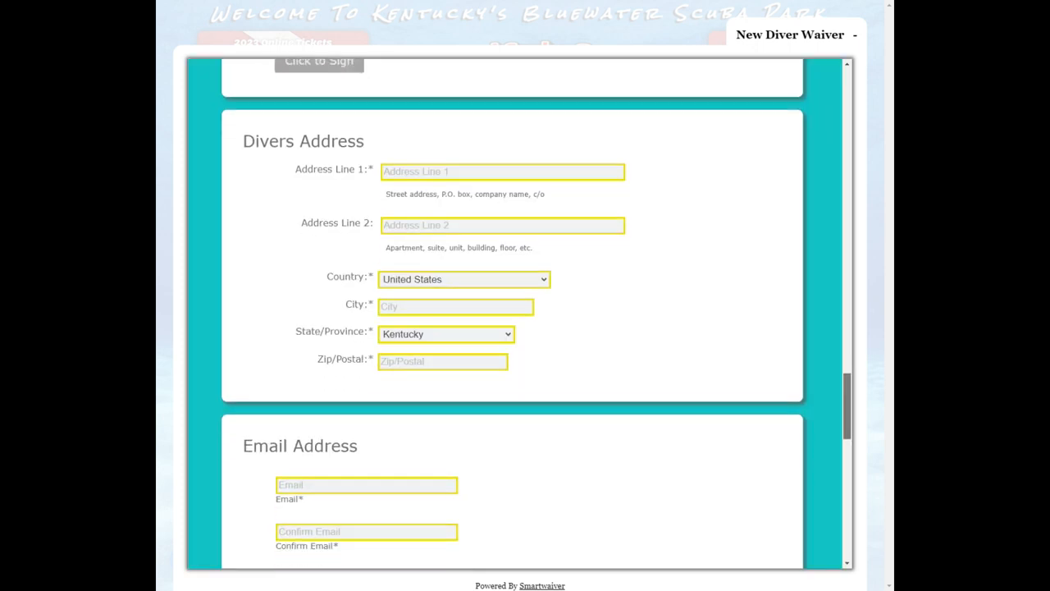
scroll(down, 3)
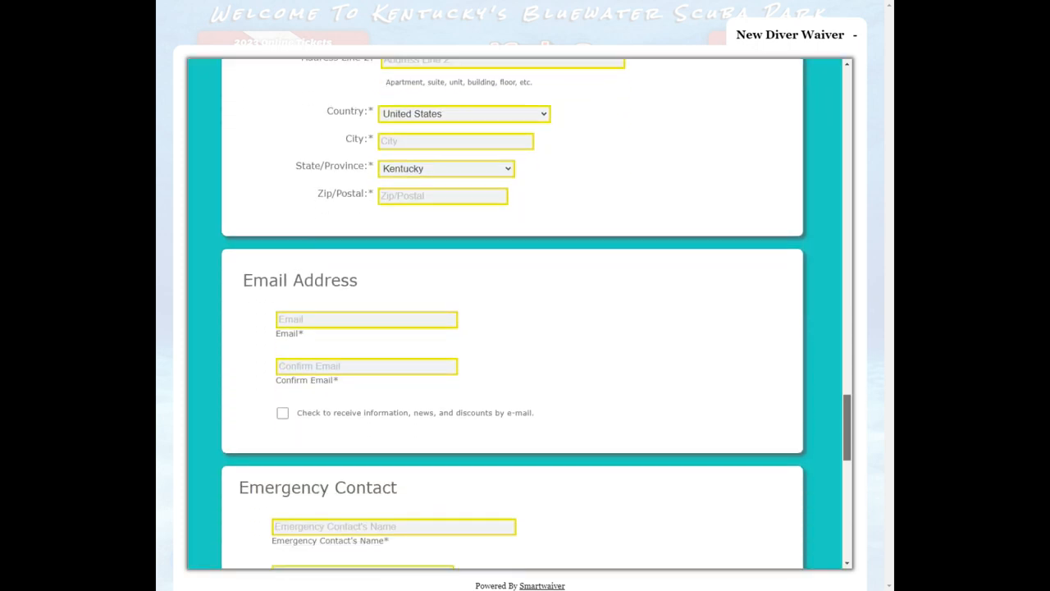
scroll(down, 3)
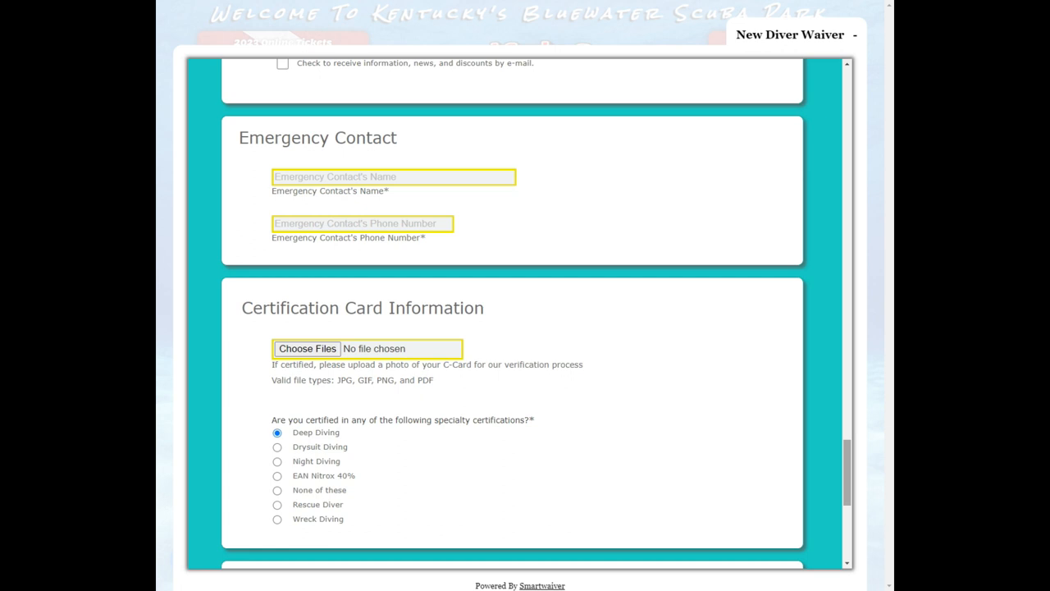
scroll(down, 3)
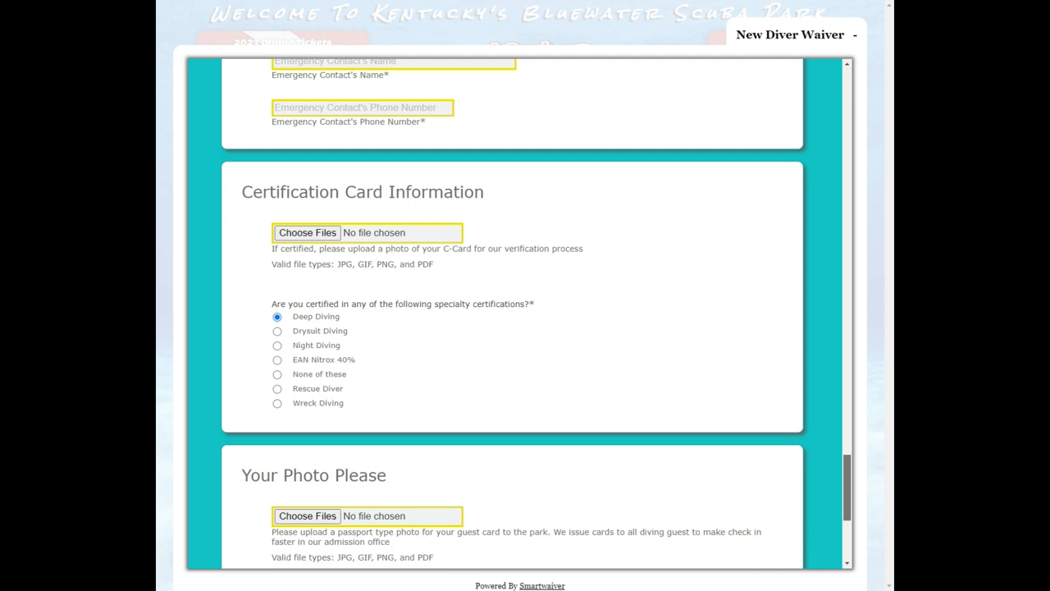
scroll(down, 3)
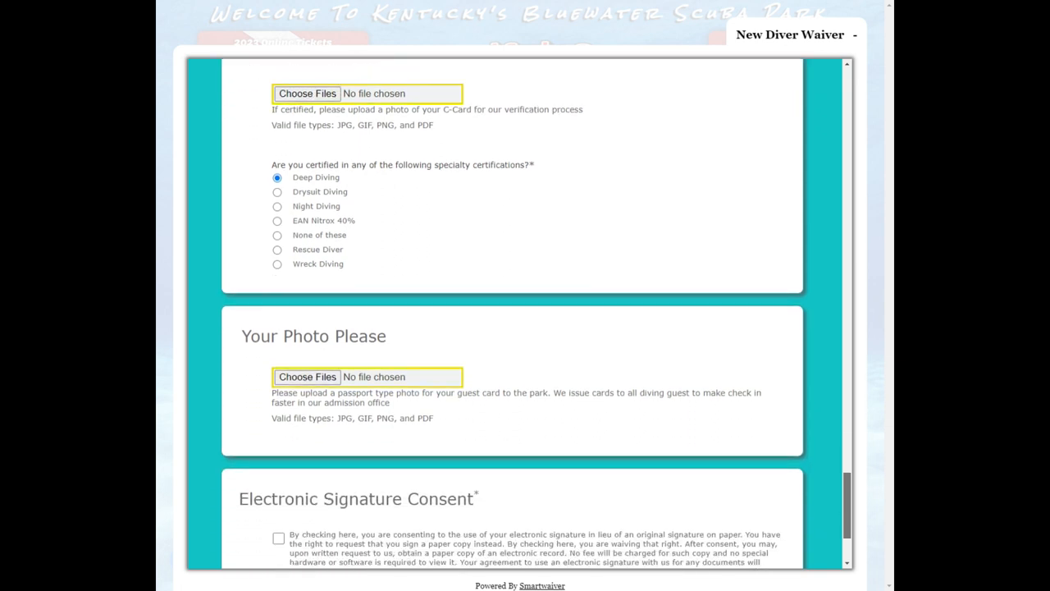
scroll(down, 3)
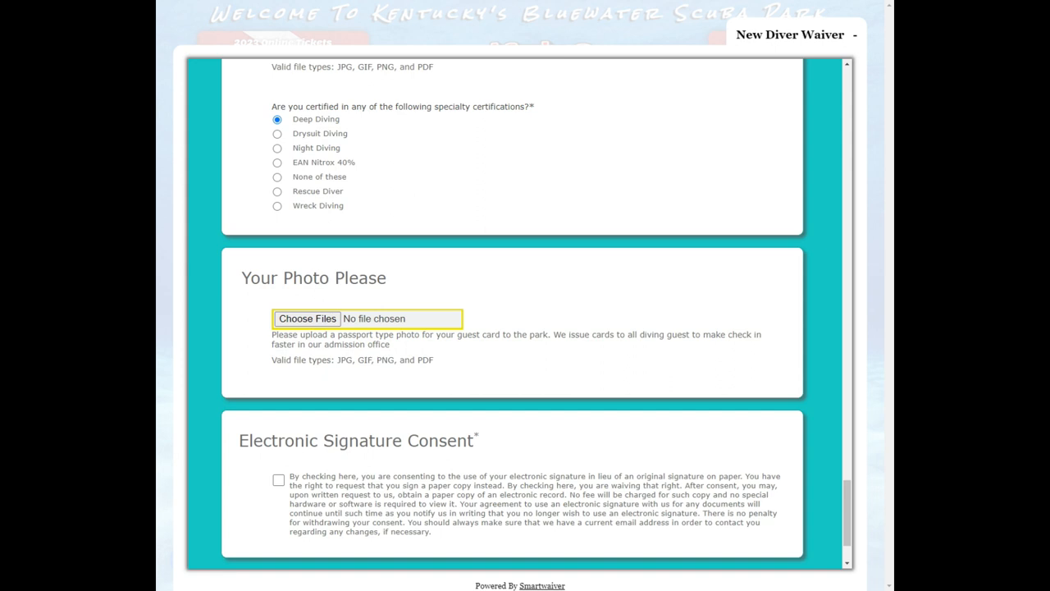
scroll(down, 3)
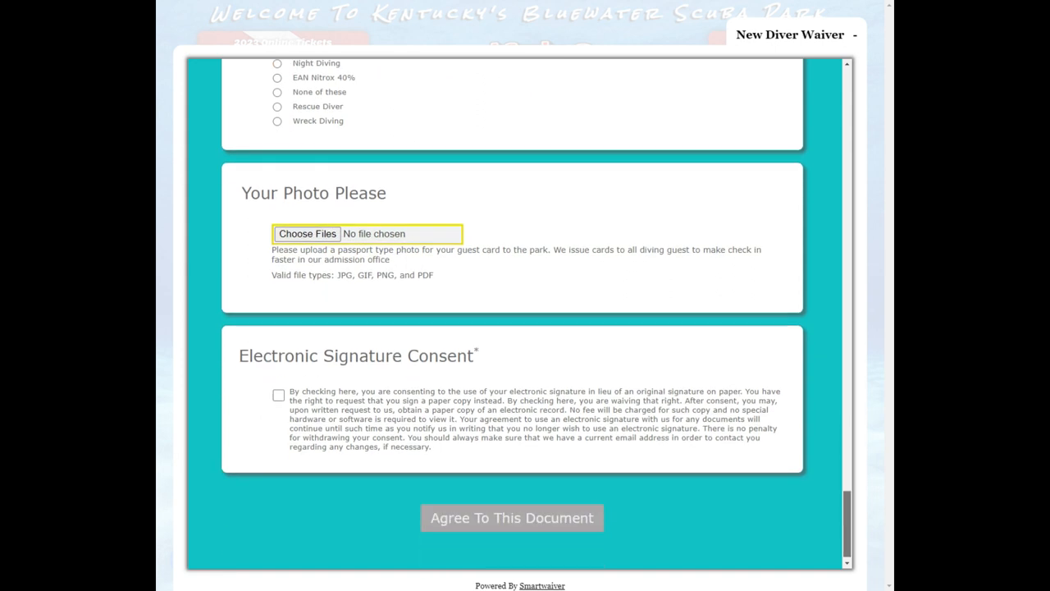
scroll(down, 3)
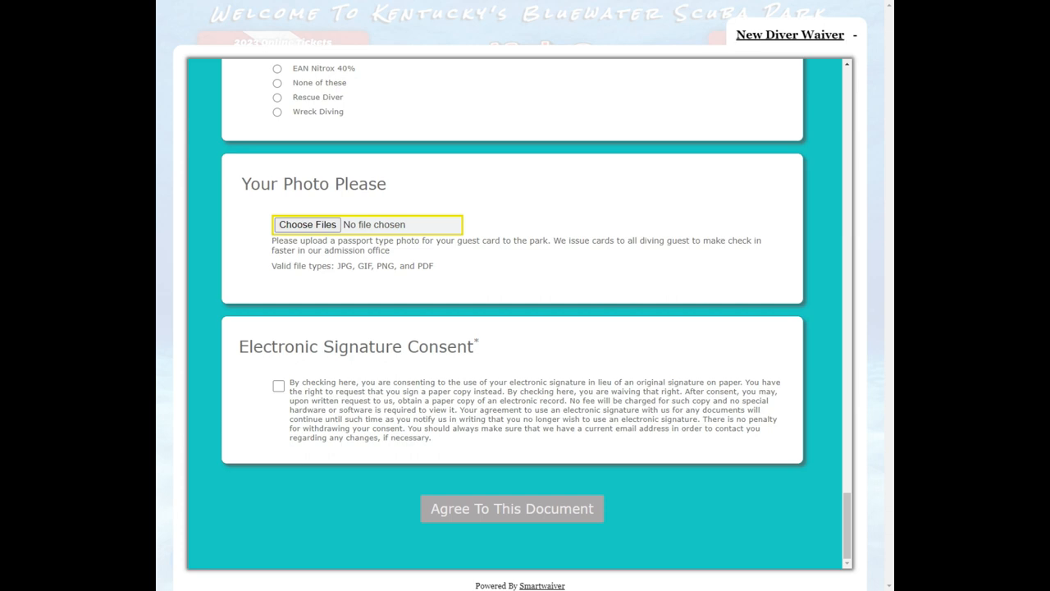
Close the waiver to the homepage and start a Messenger chat with the scuba center
click(853, 34)
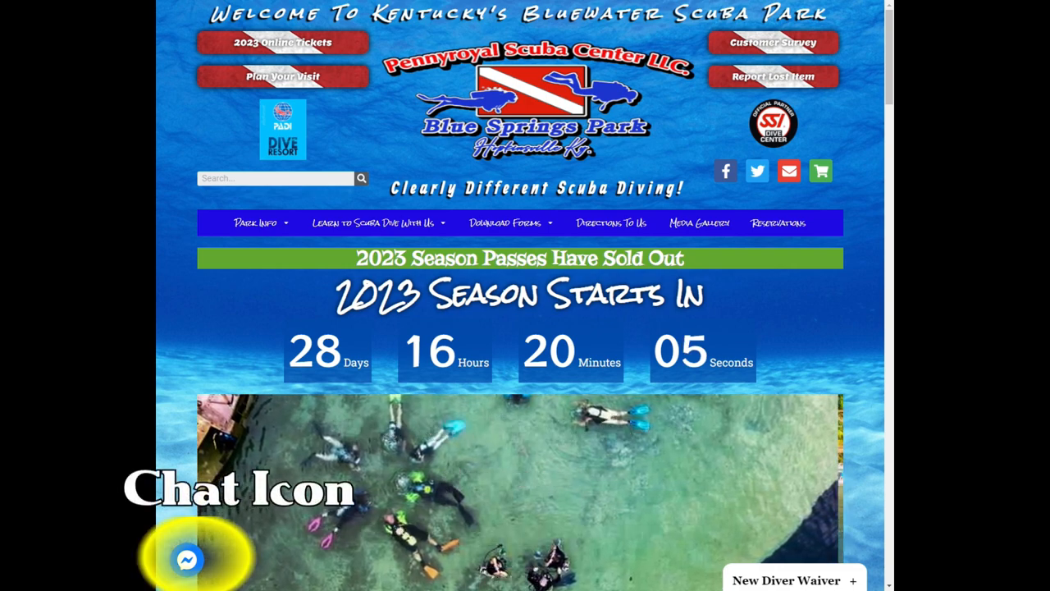
click(187, 560)
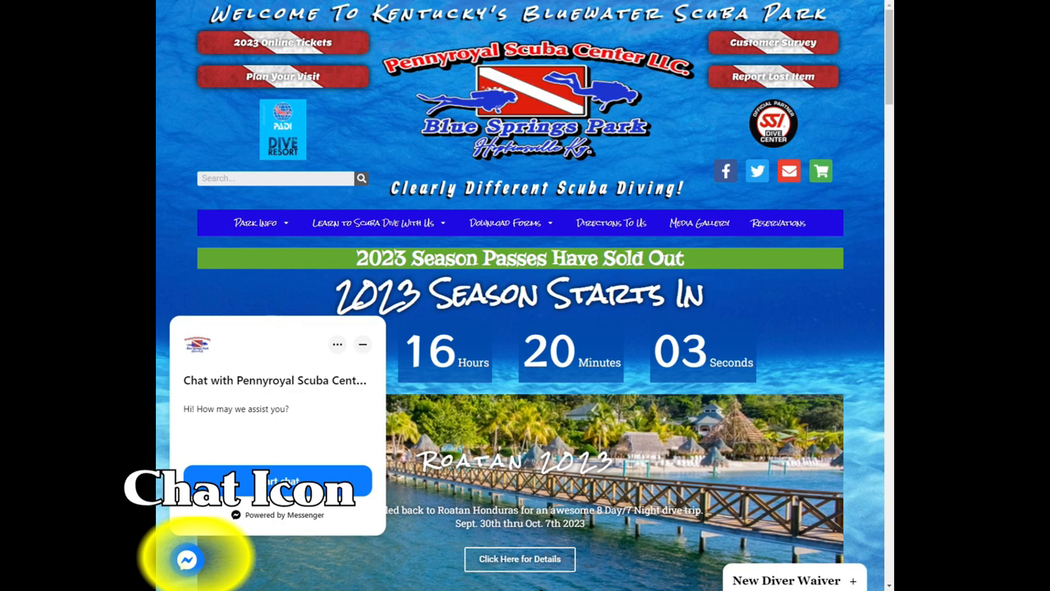